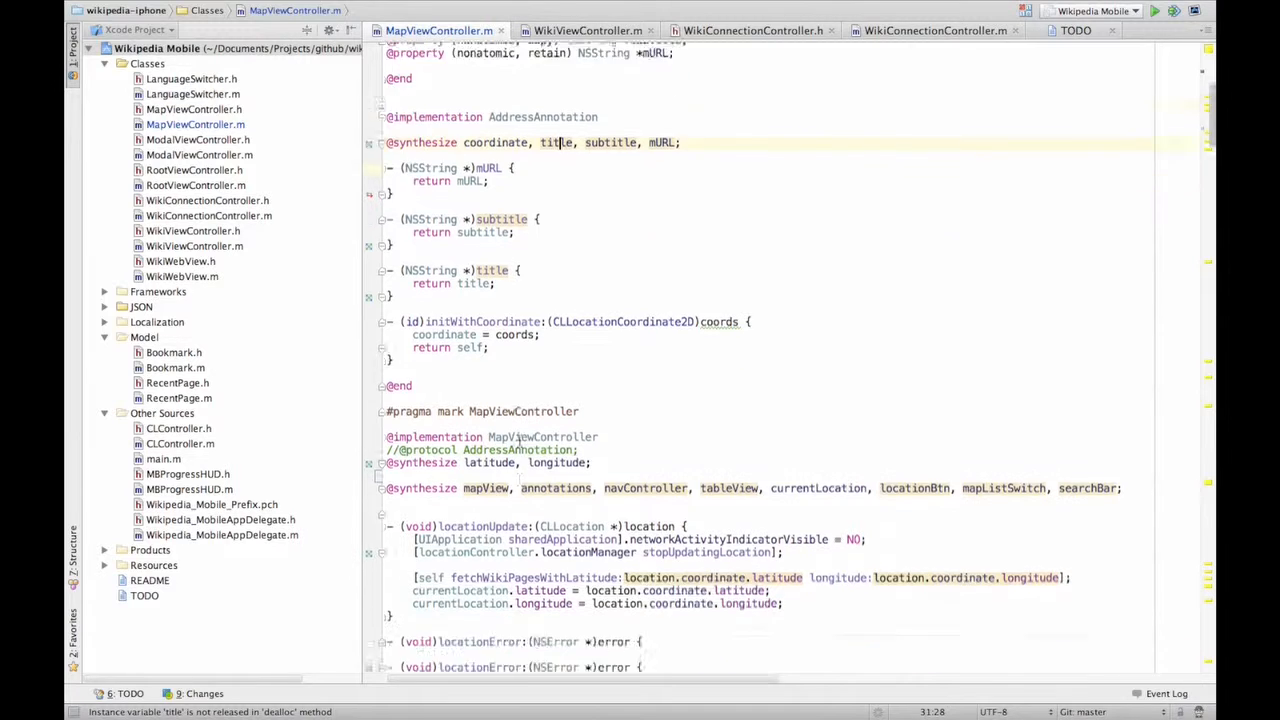
{"action": "scroll", "scroll_direction": "down", "scroll_amount": 3}
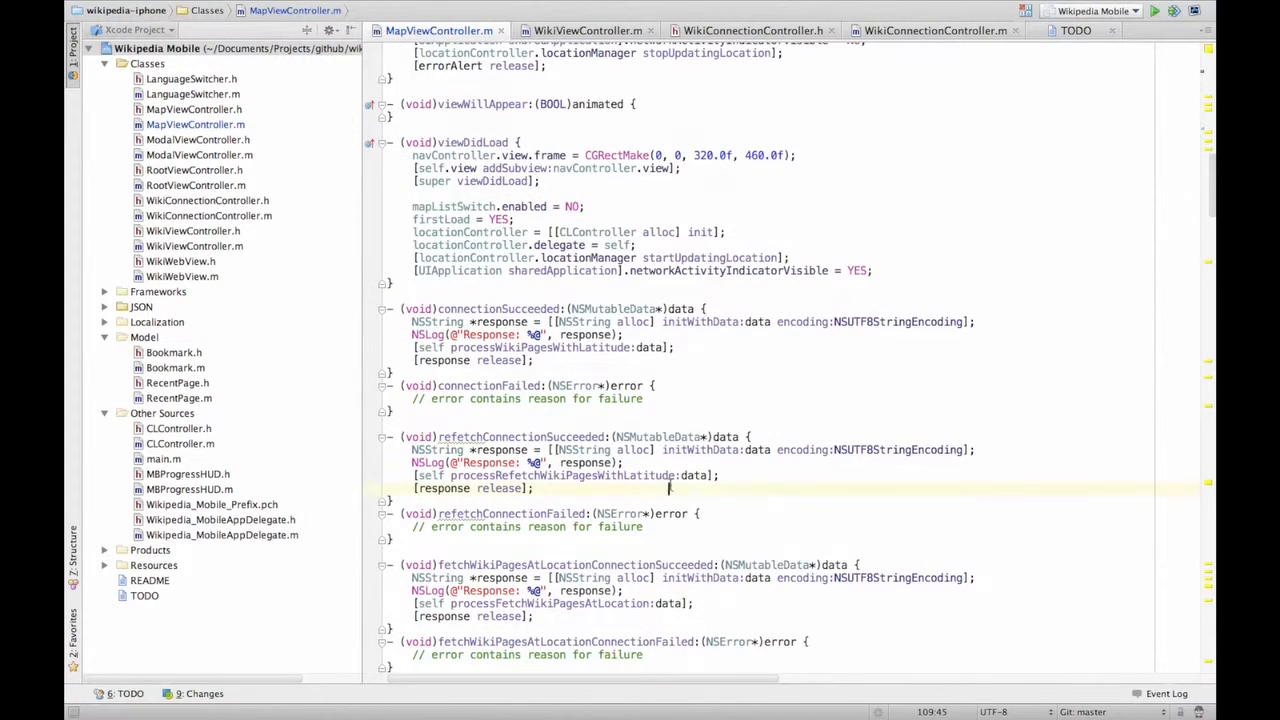